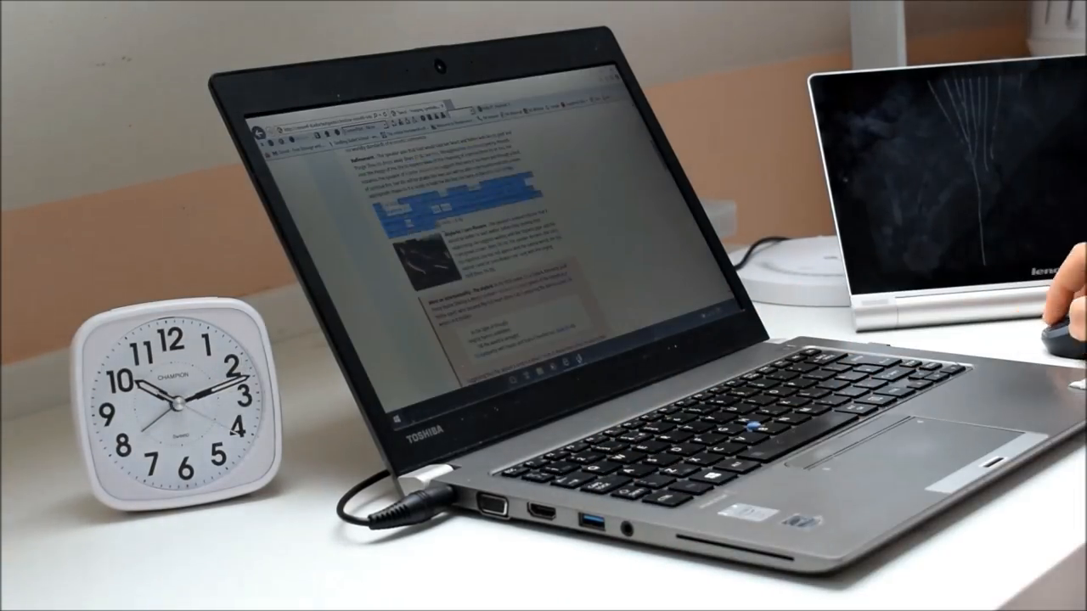
{"action": "scroll", "scroll_direction": "down", "scroll_amount": 3}
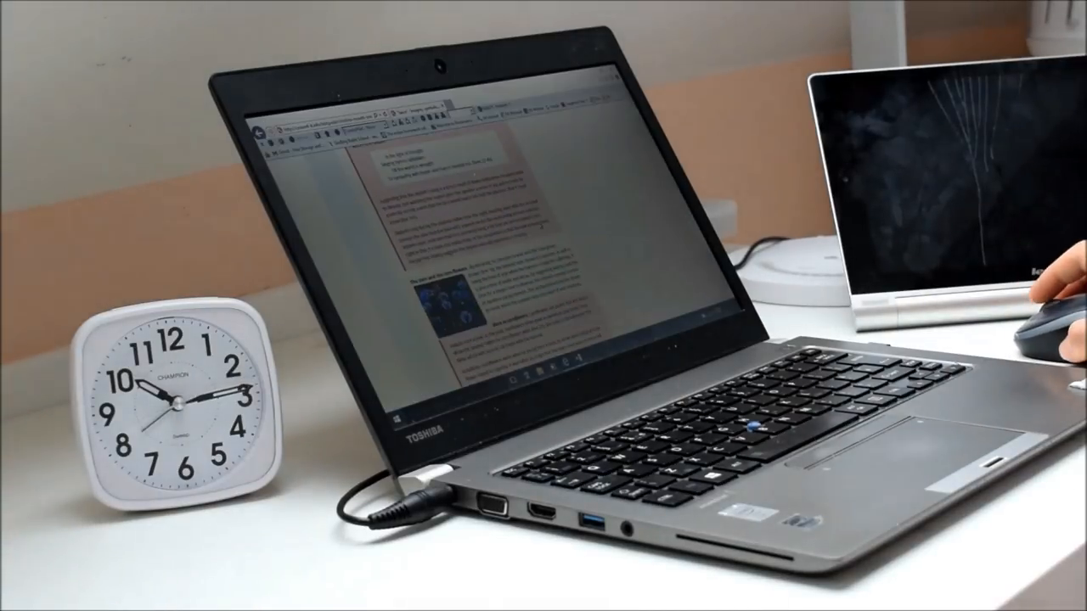